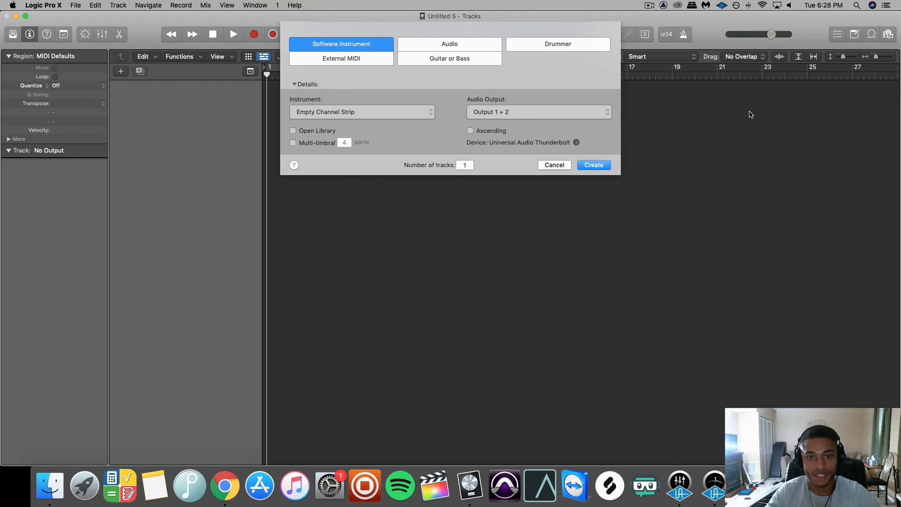
pyautogui.moveTo(479, 95)
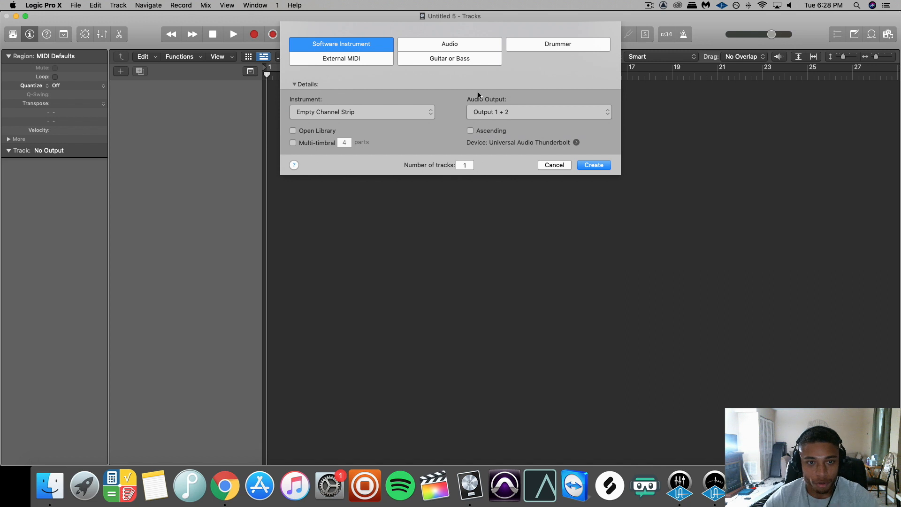
# - Create an empty Software Instrument track and bring up its instrument slot menu
pyautogui.click(593, 164)
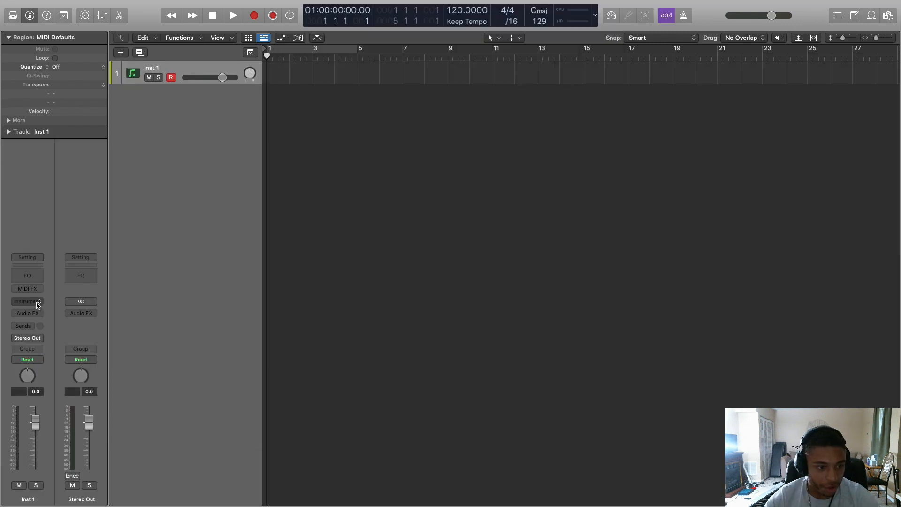
pyautogui.click(26, 300)
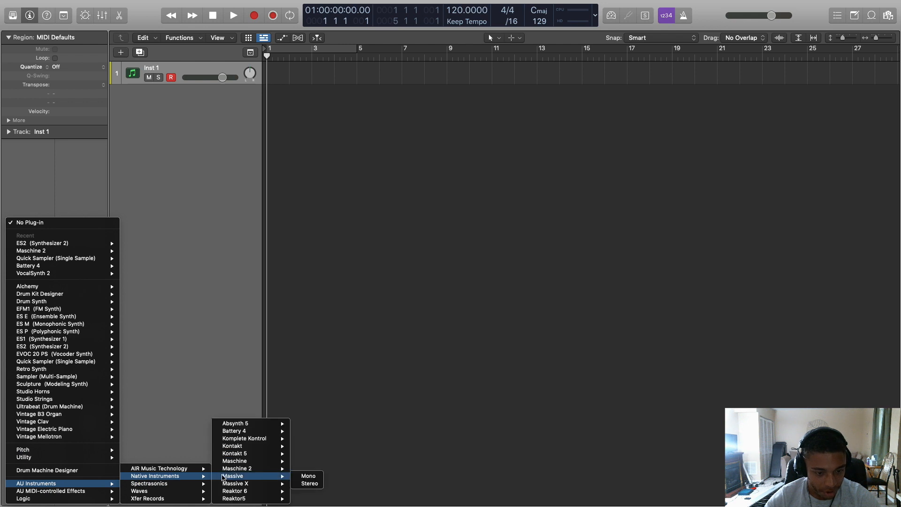
pyautogui.moveTo(234, 460)
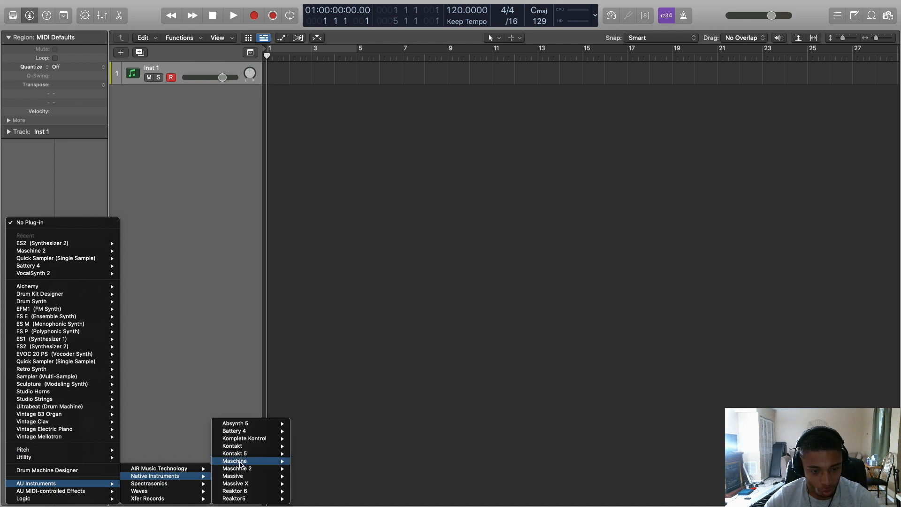
pyautogui.moveTo(236, 467)
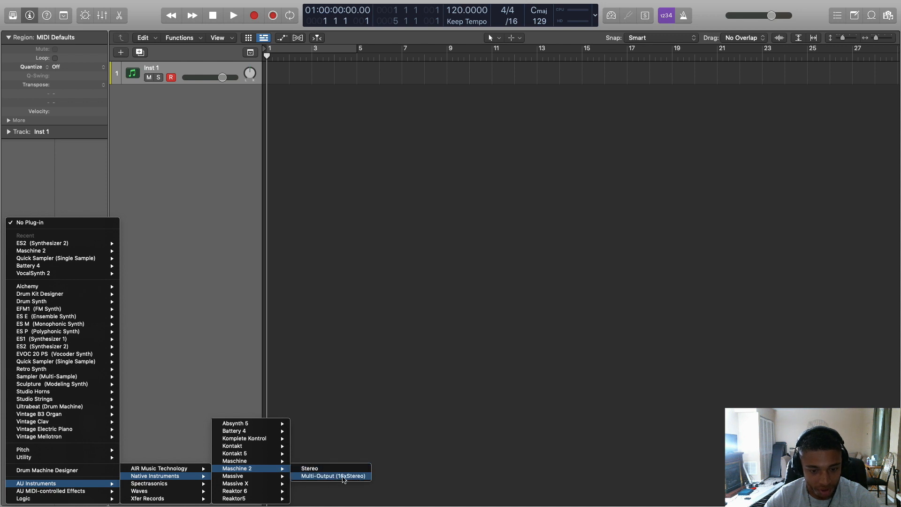
# - Load Maschine 2 Multi-Output (16xStereo) as the track's instrument
pyautogui.click(333, 476)
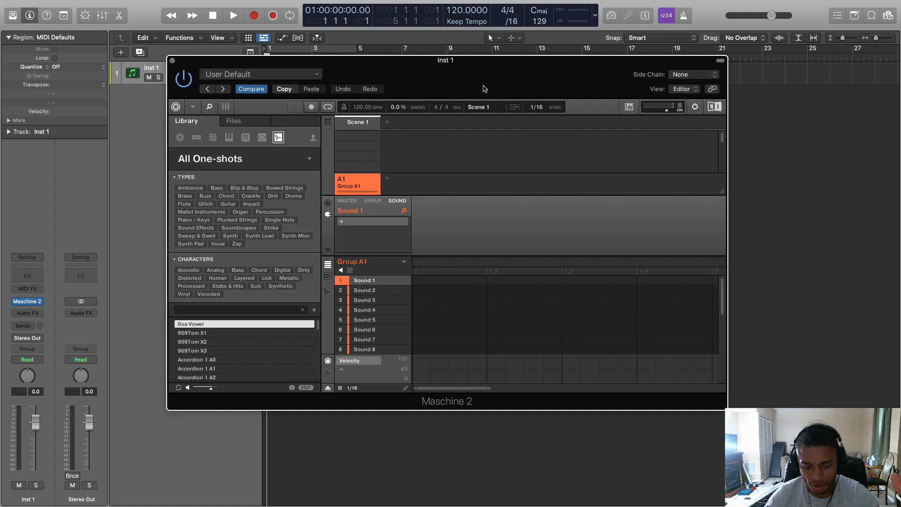
pyautogui.moveTo(395, 266)
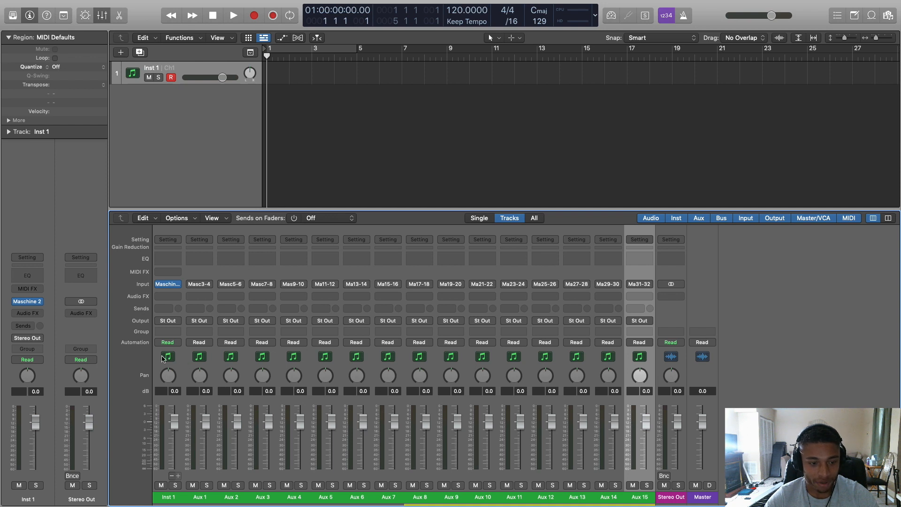
pyautogui.moveTo(234, 360)
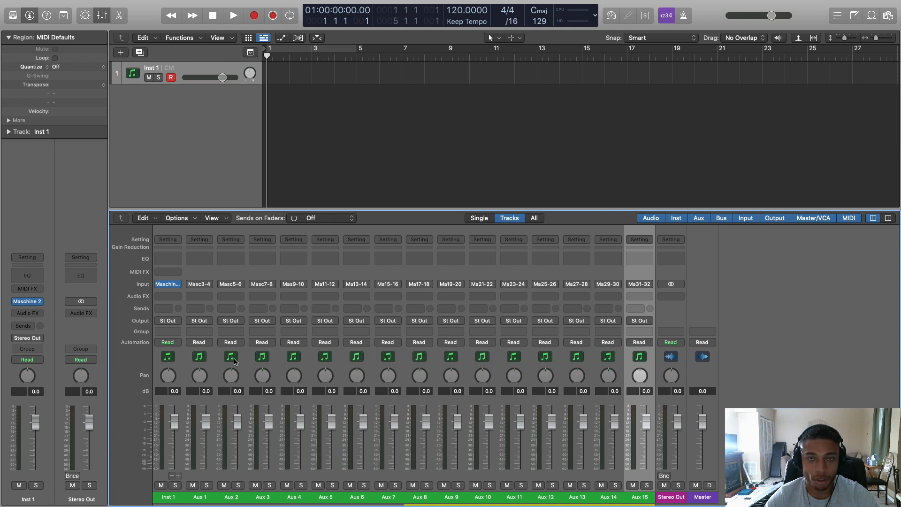
pyautogui.moveTo(643, 361)
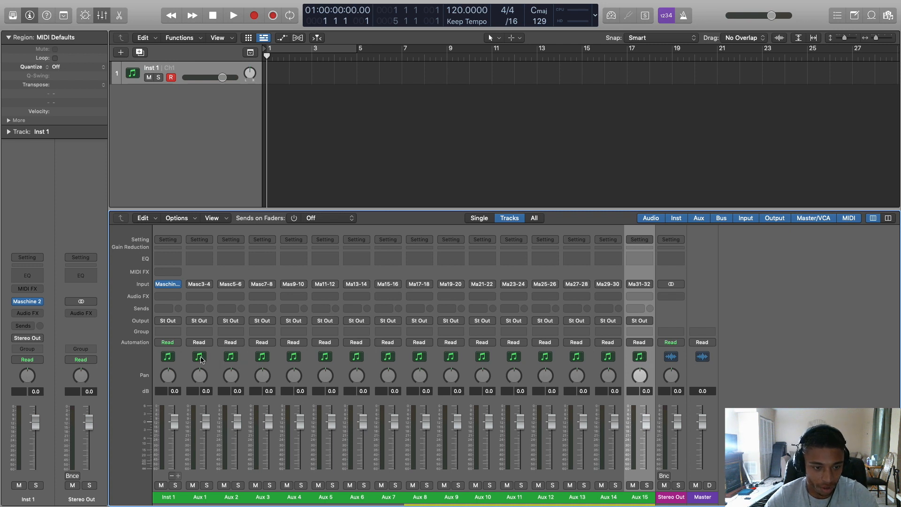
# - Create tracks Aux 1–15 from the selected Maschine aux channel strips in the Mixer
pyautogui.rightClick(199, 356)
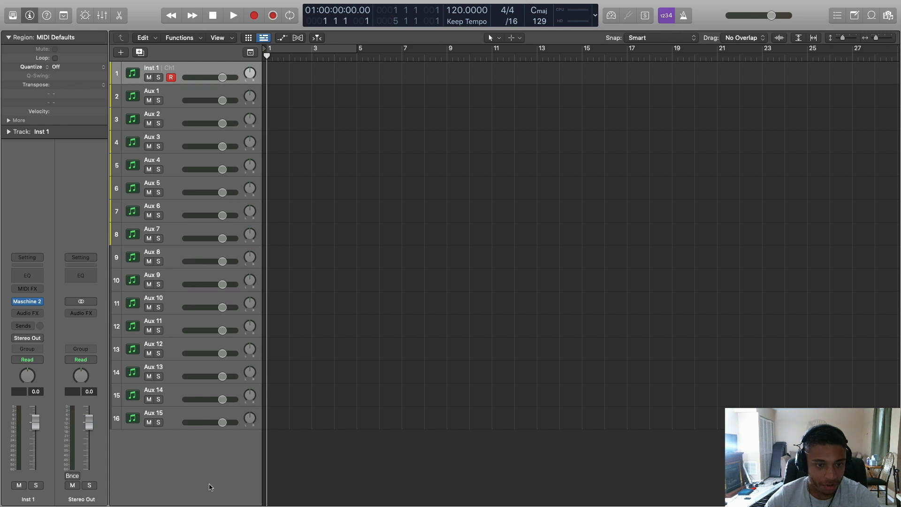
# - Set each Group A1 sound's audio Dest. to its own output, Ext. 2 through Ext. 16
pyautogui.click(26, 301)
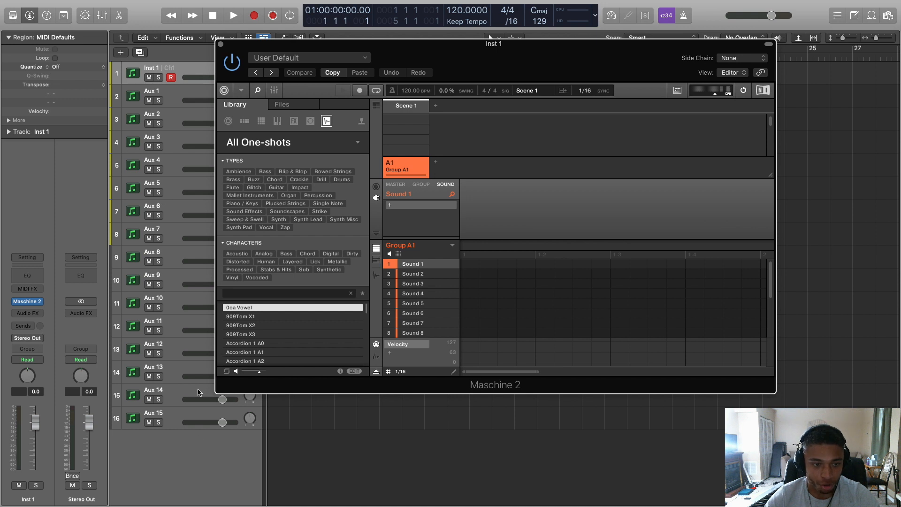
pyautogui.moveTo(459, 281)
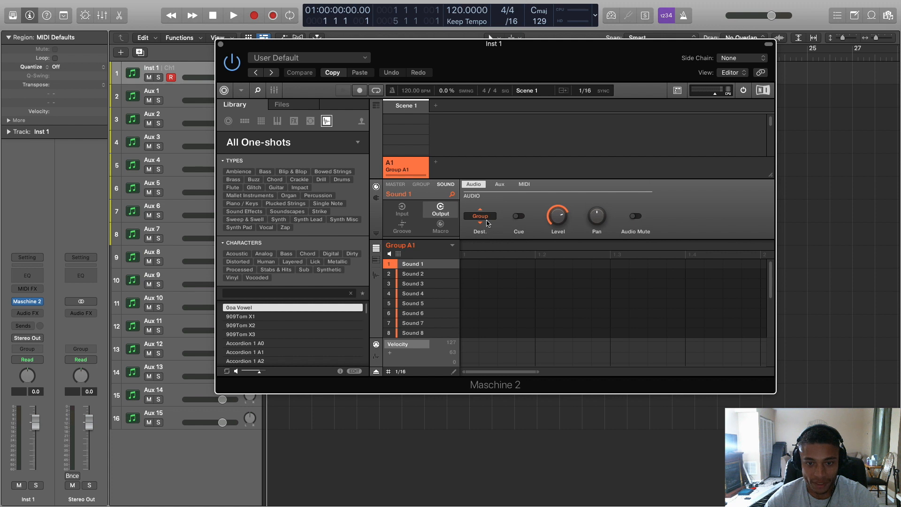
pyautogui.click(479, 219)
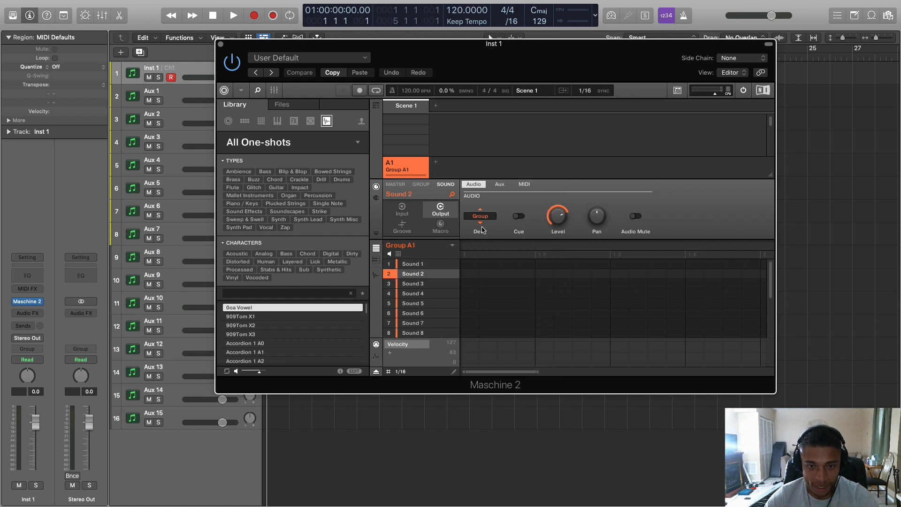
pyautogui.click(479, 216)
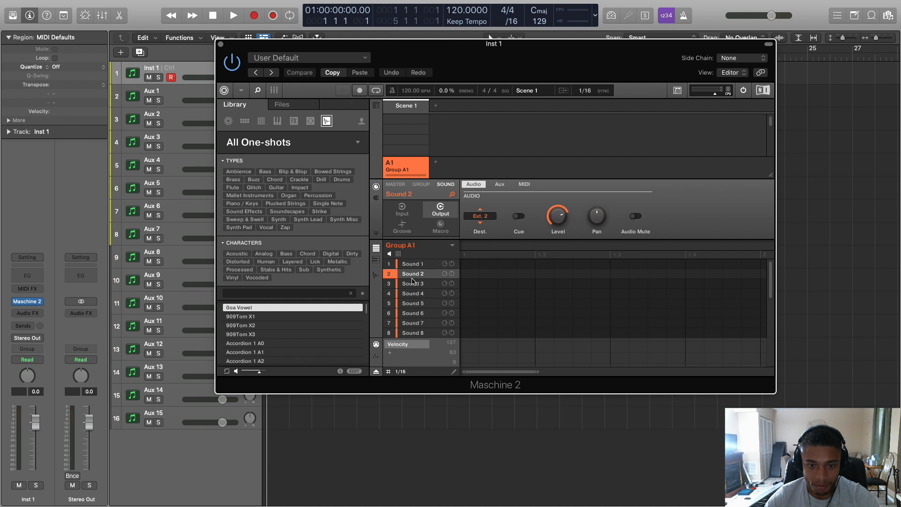
pyautogui.click(412, 284)
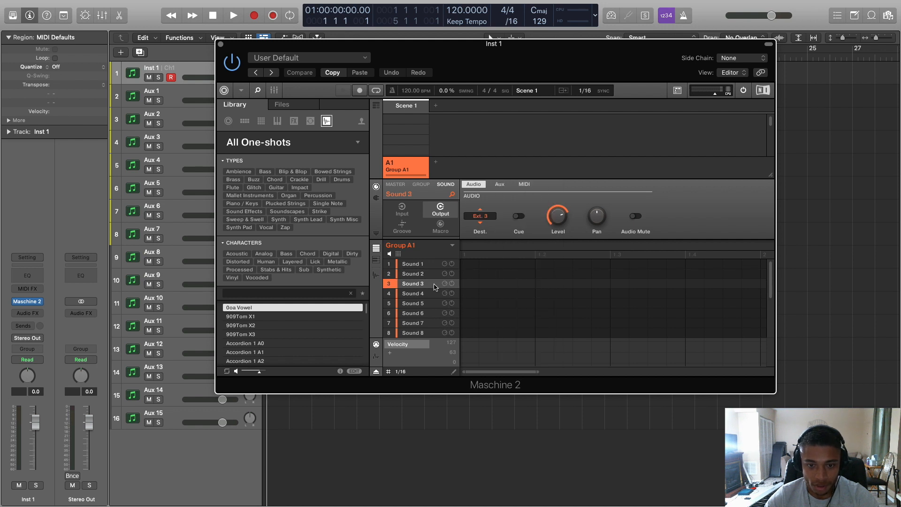
pyautogui.scroll(-3)
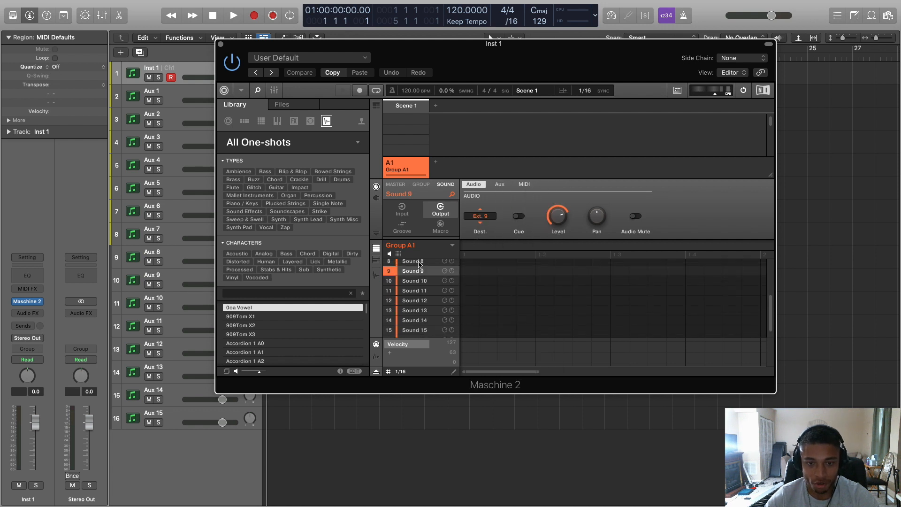
pyautogui.click(414, 281)
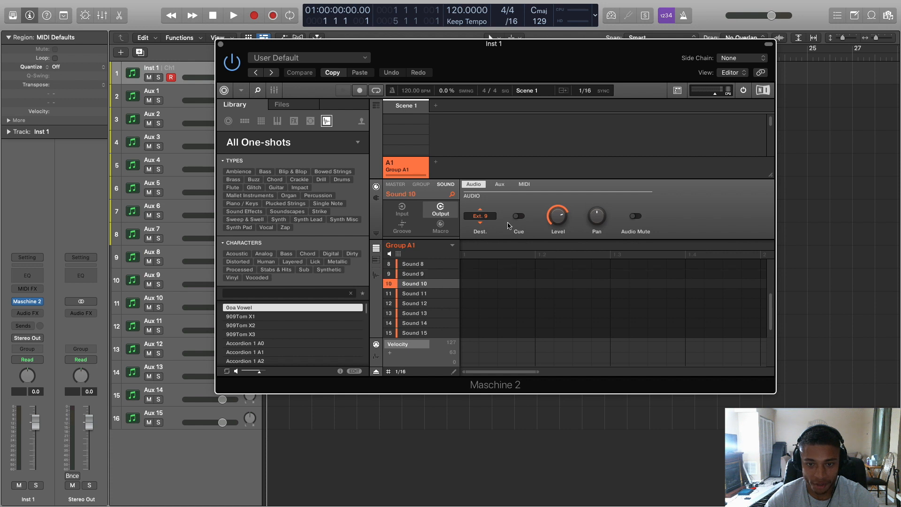
pyautogui.click(414, 333)
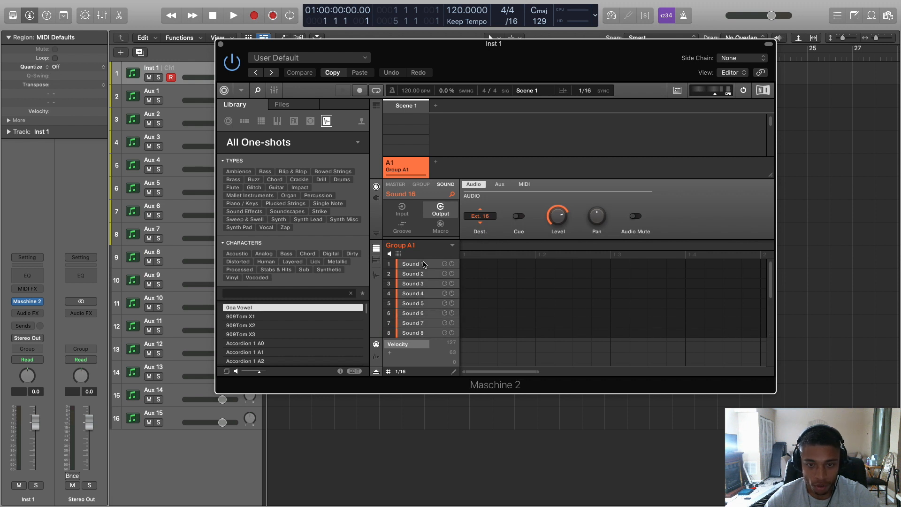
# - Set every sound's MIDI input Source to Host with matching channels 1 through 16
pyautogui.click(499, 184)
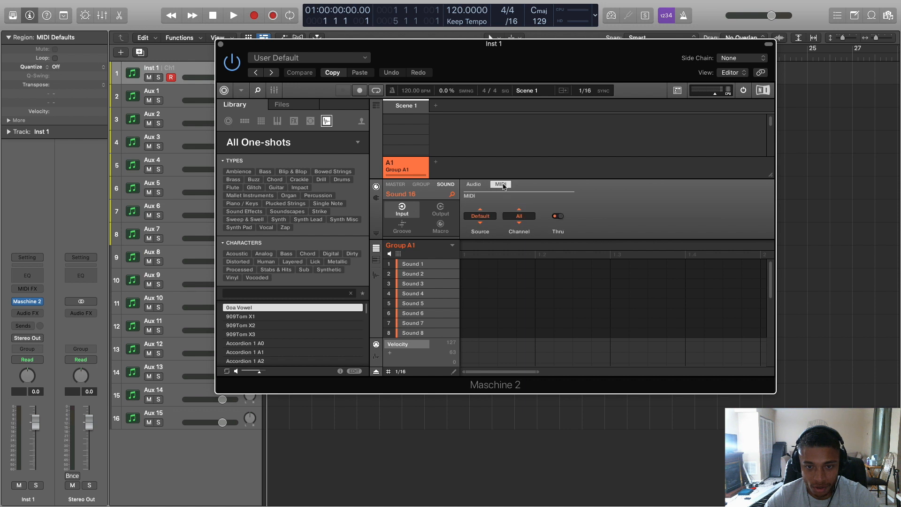
pyautogui.click(479, 215)
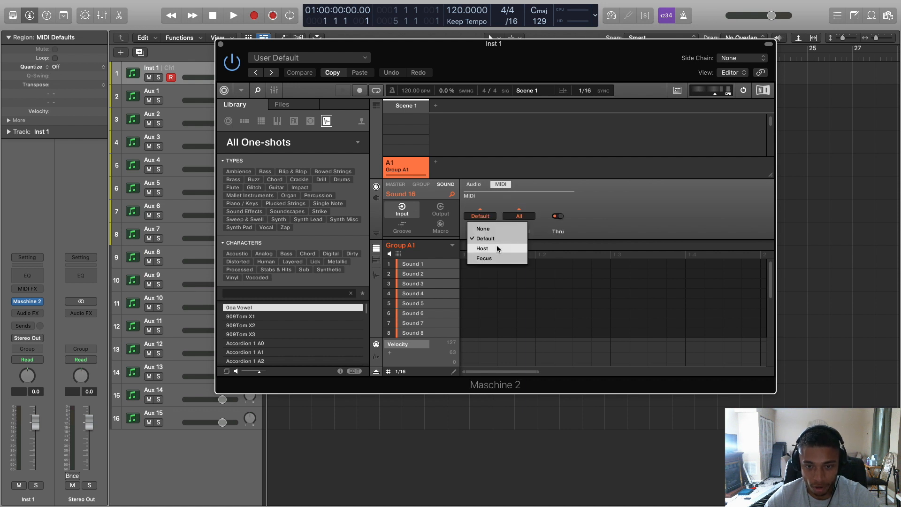
pyautogui.click(481, 248)
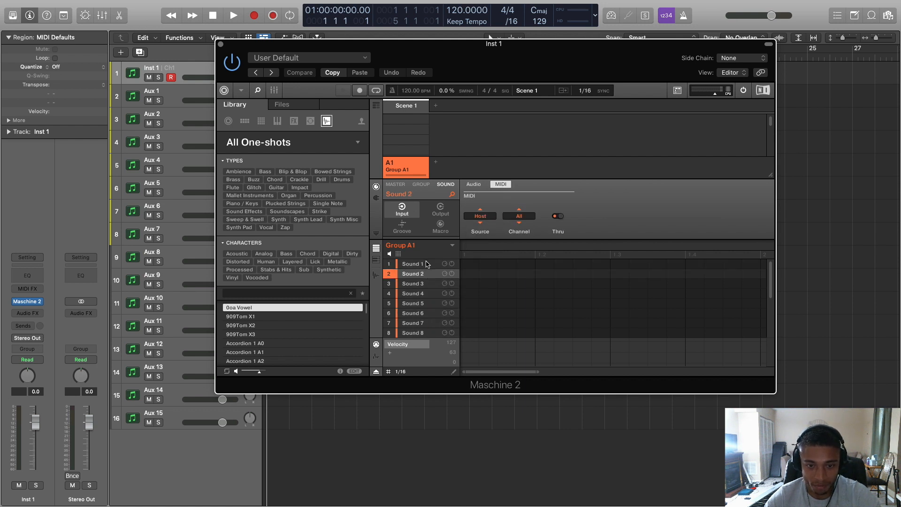
pyautogui.click(411, 264)
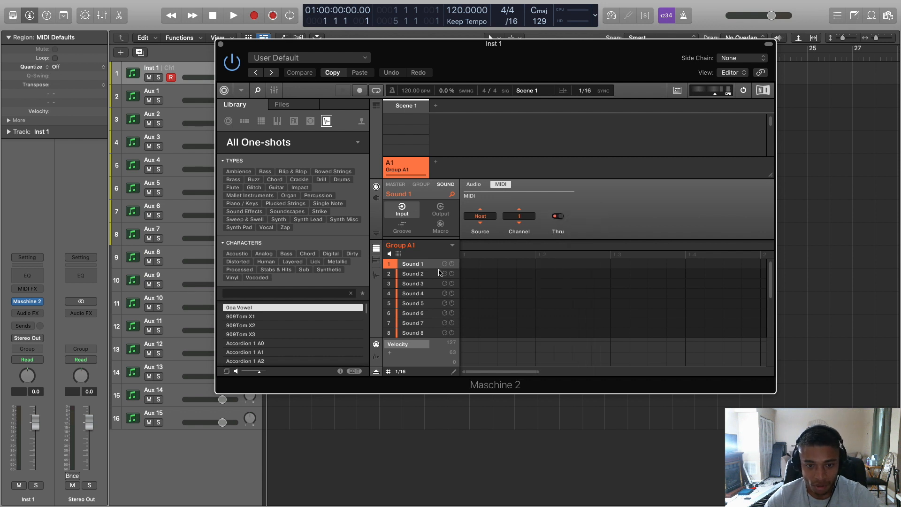
pyautogui.click(517, 216)
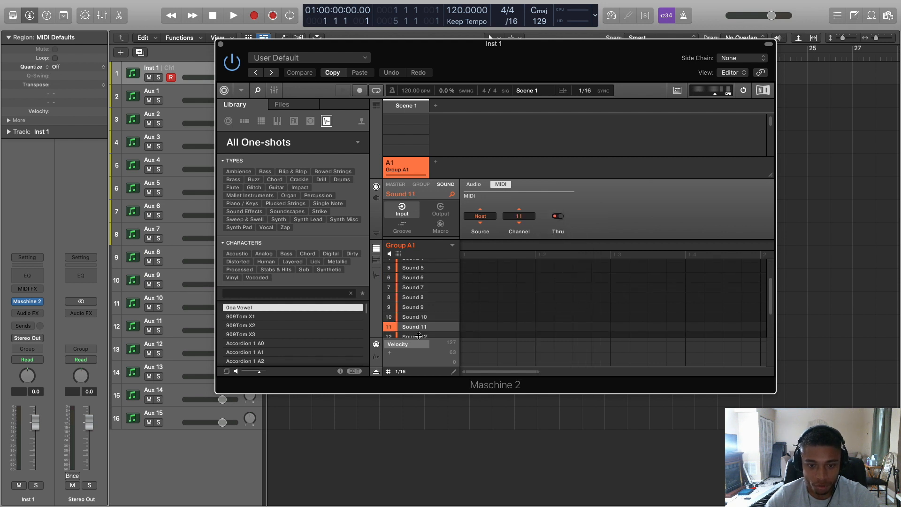
pyautogui.click(517, 217)
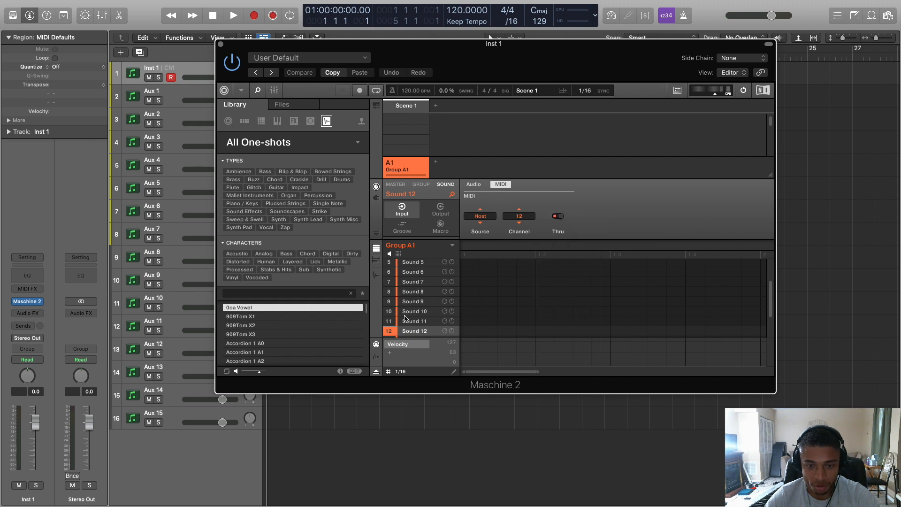
pyautogui.click(518, 218)
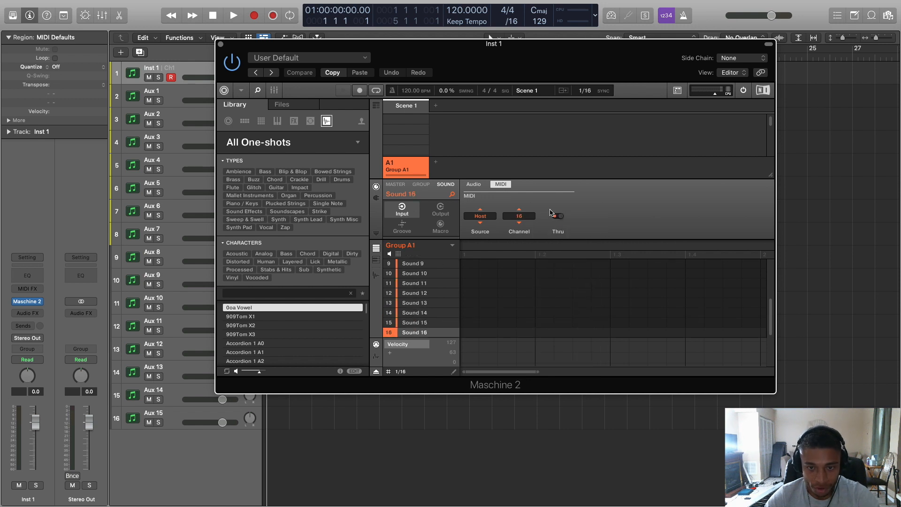
# - Filter the Maschine Library to Hi-Hat Closed and load ClosedHH BabyMayka 2 onto Sound 3
pyautogui.click(555, 215)
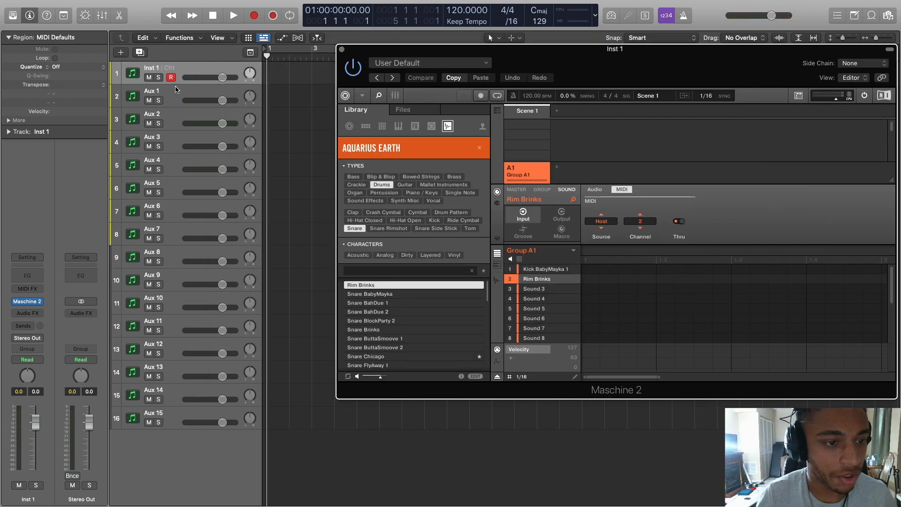
pyautogui.click(152, 95)
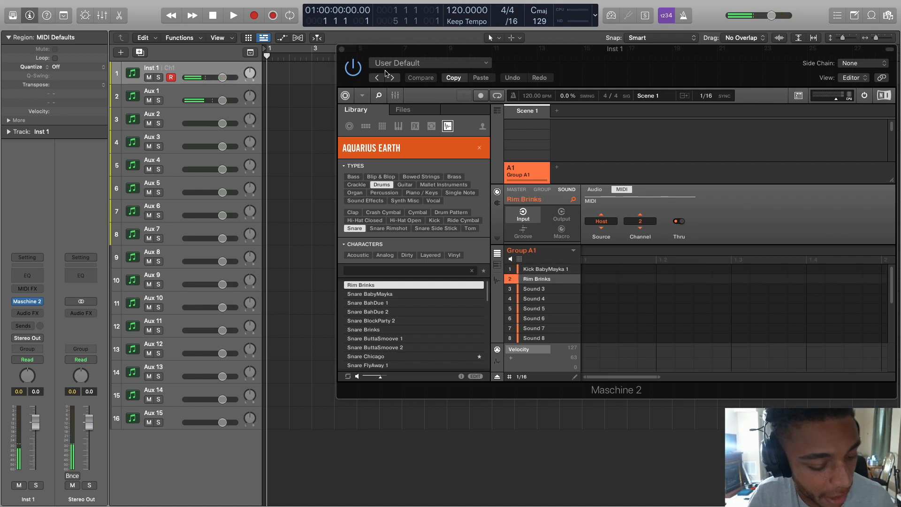
pyautogui.click(533, 289)
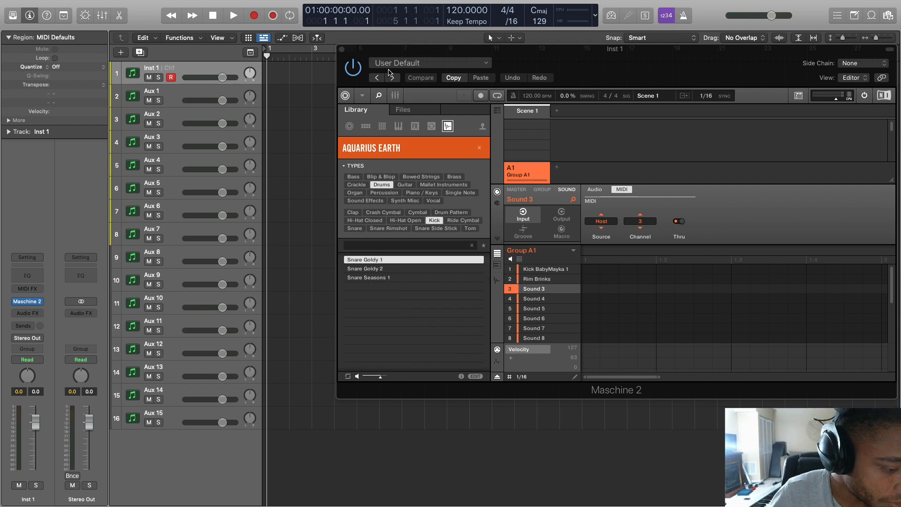
pyautogui.click(364, 220)
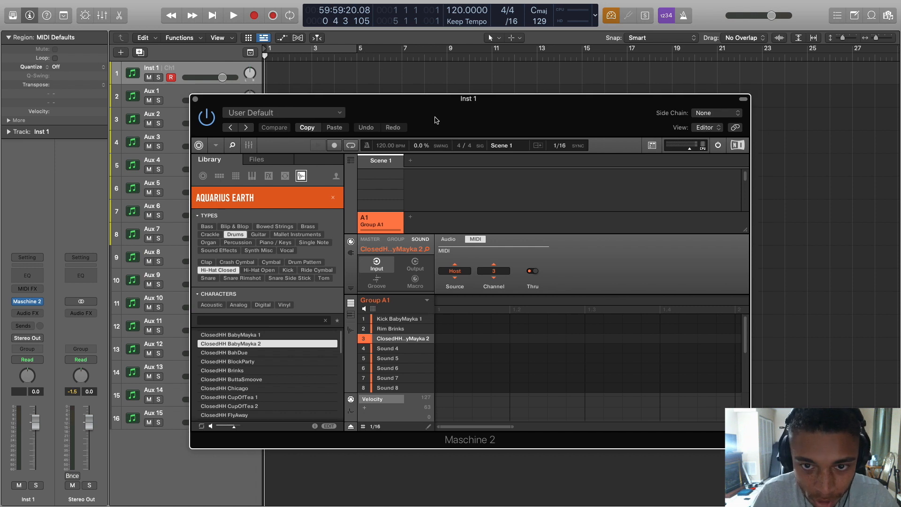
pyautogui.moveTo(457, 105)
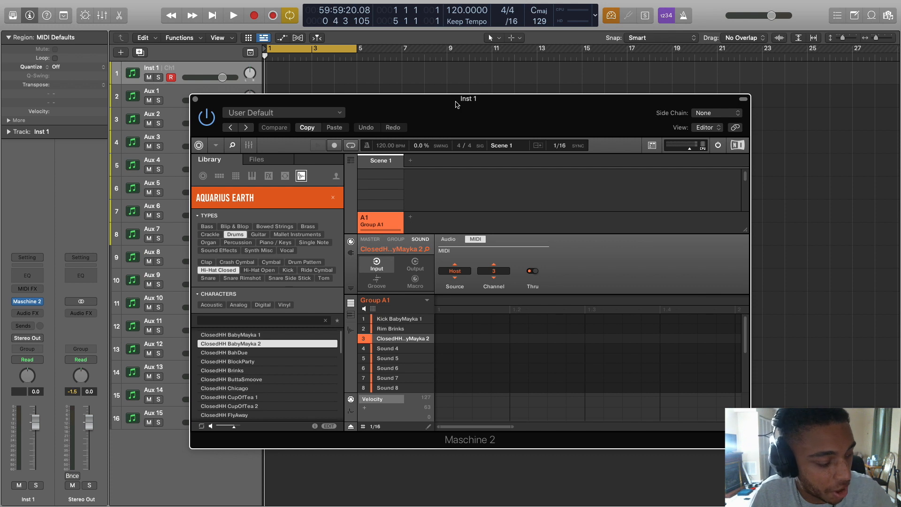
# - Arm Maschine recording for Pattern 1 and run Logic playback to record kick, rim and hi-hat
pyautogui.click(334, 145)
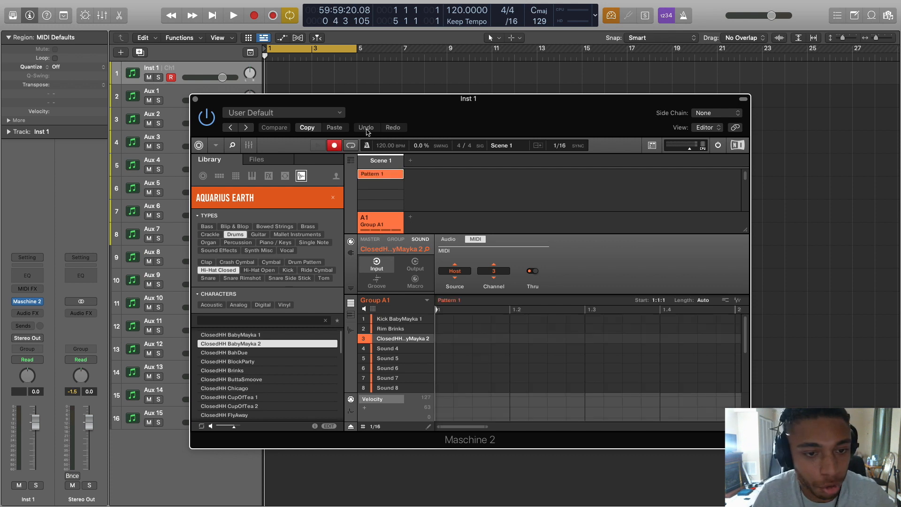
pyautogui.moveTo(445, 119)
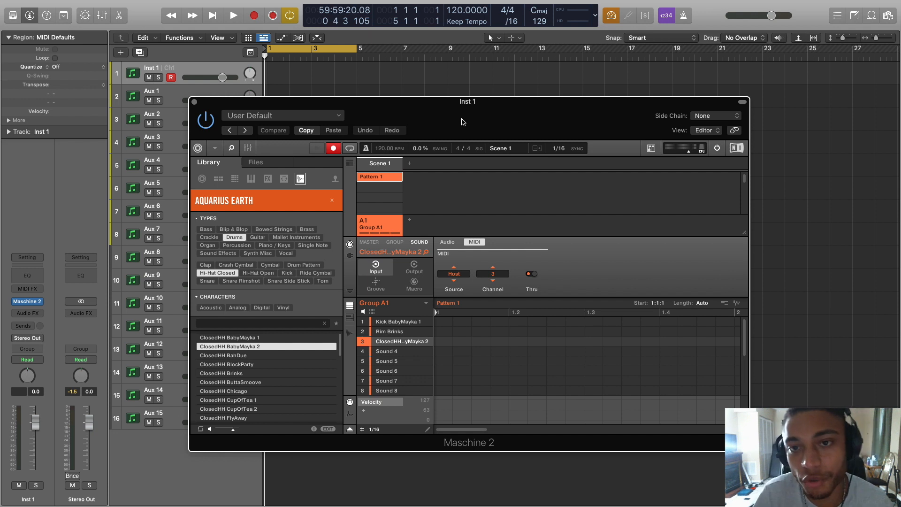
pyautogui.click(233, 15)
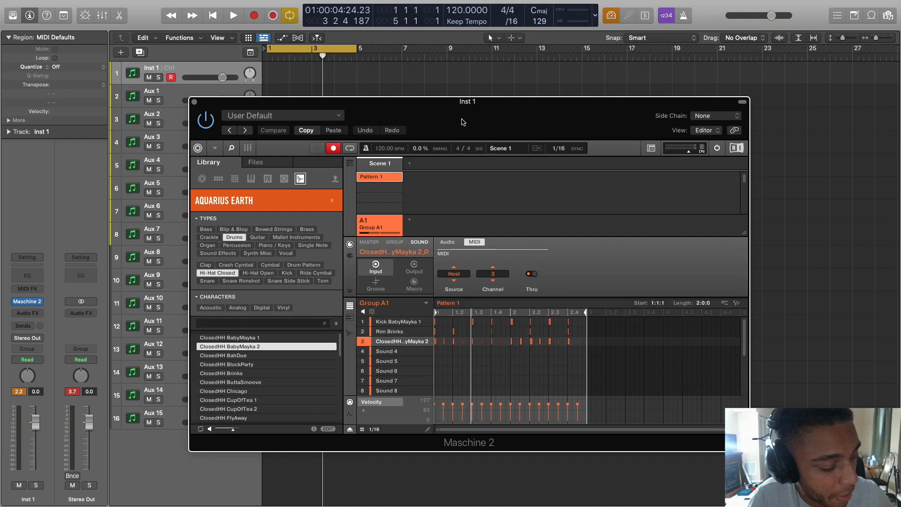
# - Stop recording, rename the pattern 'A Section', and drag it onto Logic's tracks
pyautogui.click(333, 148)
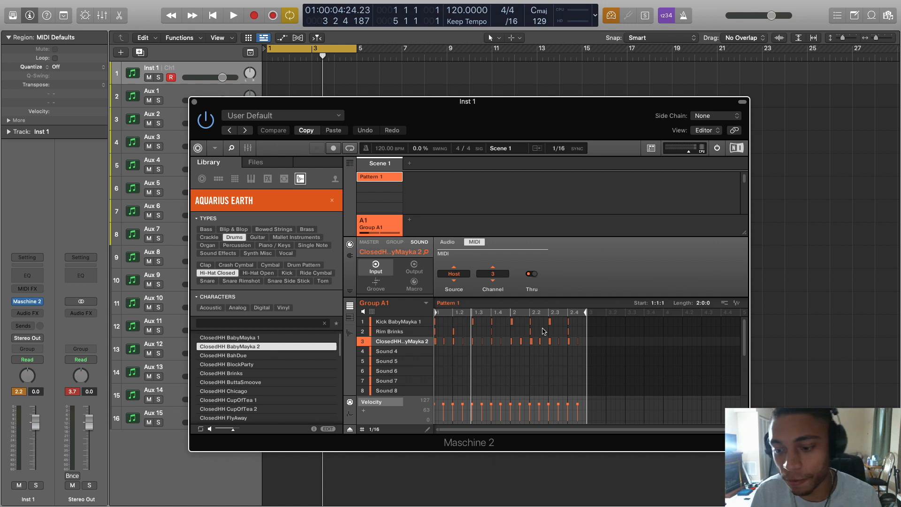
pyautogui.moveTo(475, 306)
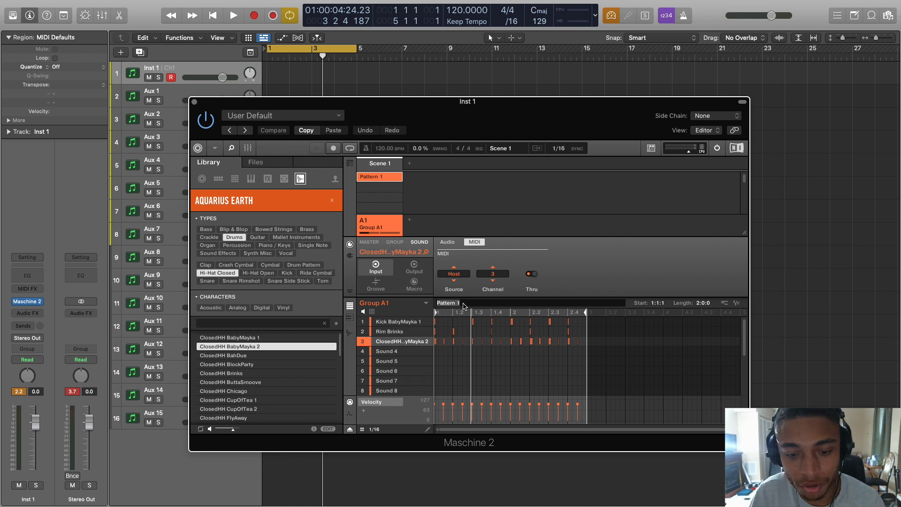
pyautogui.click(447, 302)
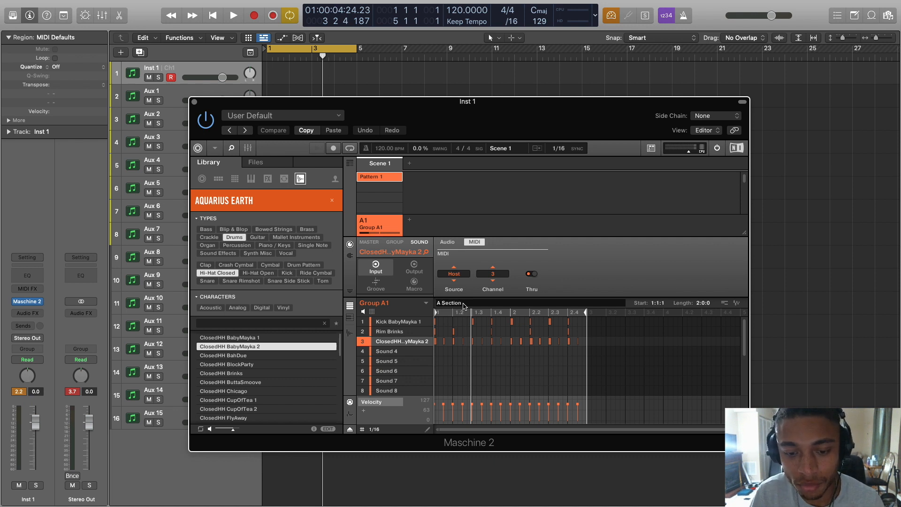
pyautogui.moveTo(467, 102); pyautogui.dragTo(558, 137)
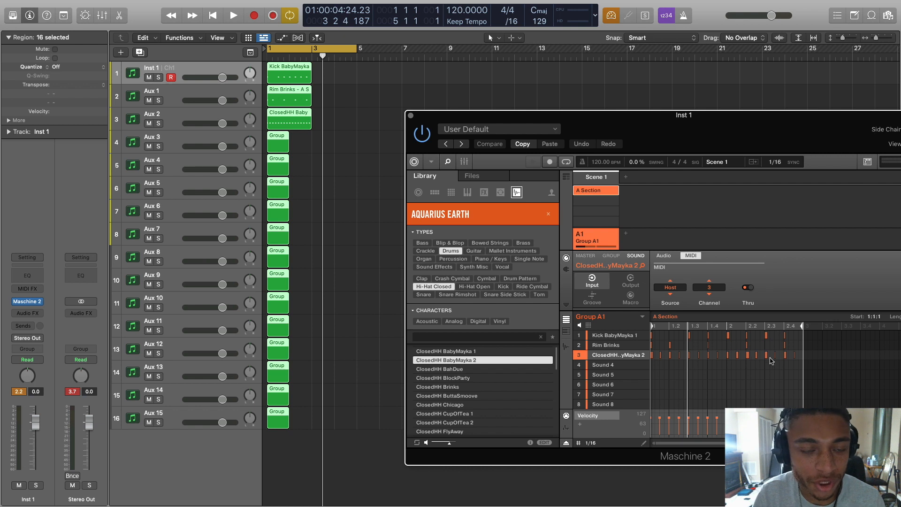
pyautogui.moveTo(456, 206)
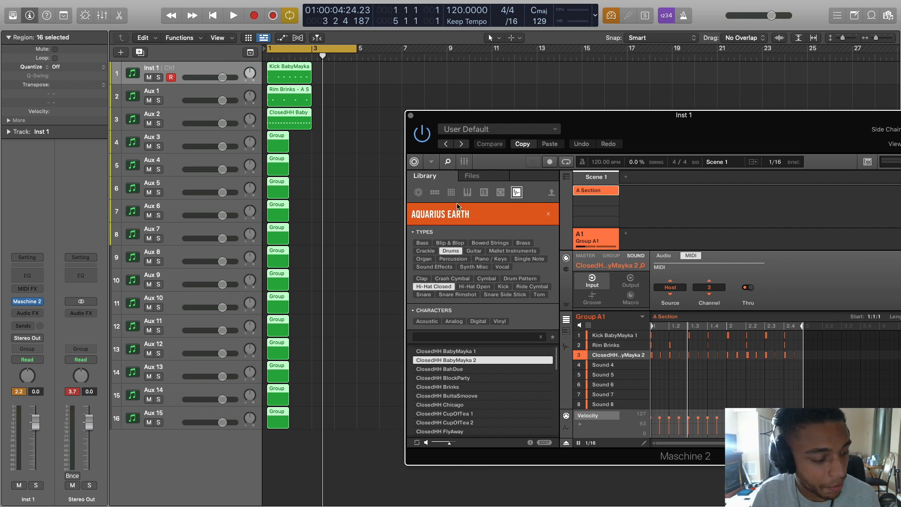
pyautogui.moveTo(437, 217)
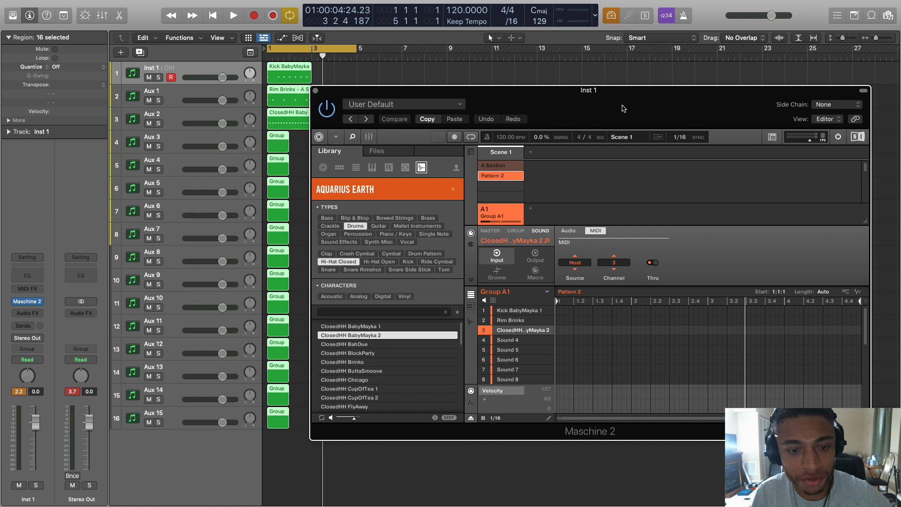
pyautogui.moveTo(491, 420)
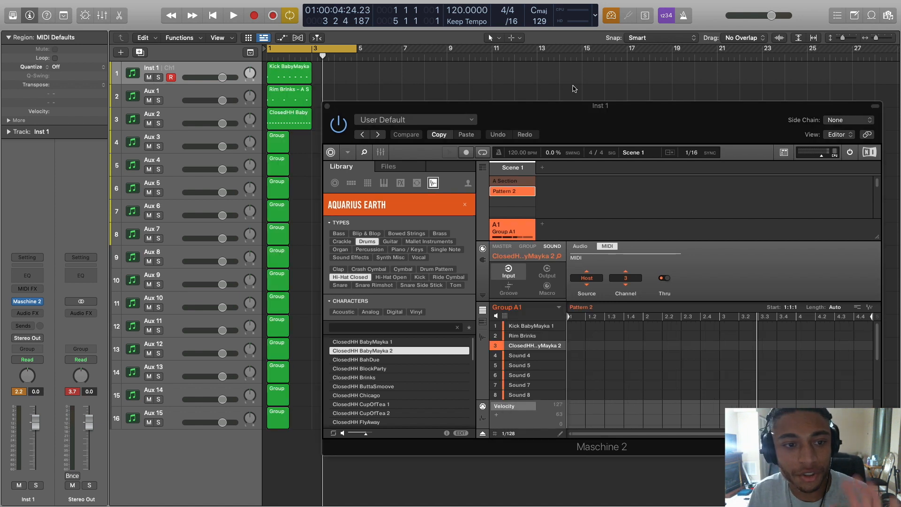
# - Close Maschine, repeat the kick, rim and hi-hat regions with Cmd+R, and stop playback
pyautogui.click(232, 15)
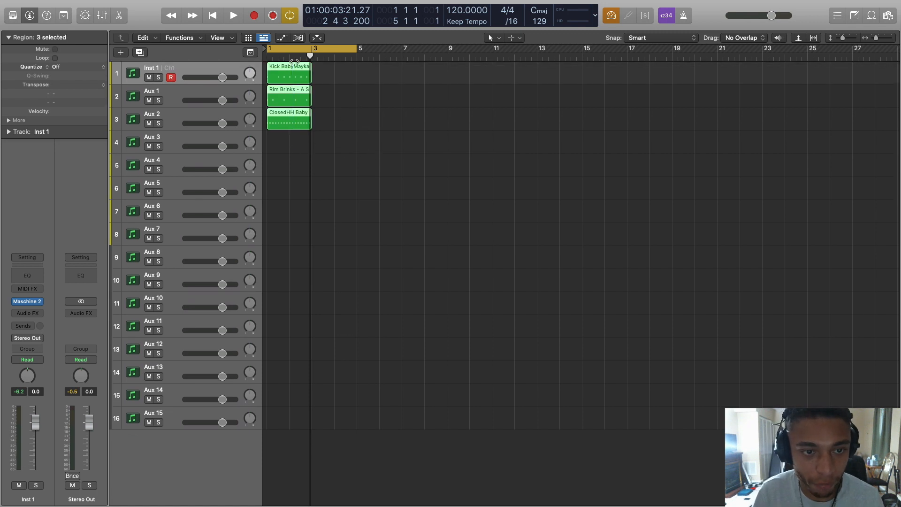
pyautogui.moveTo(442, 158)
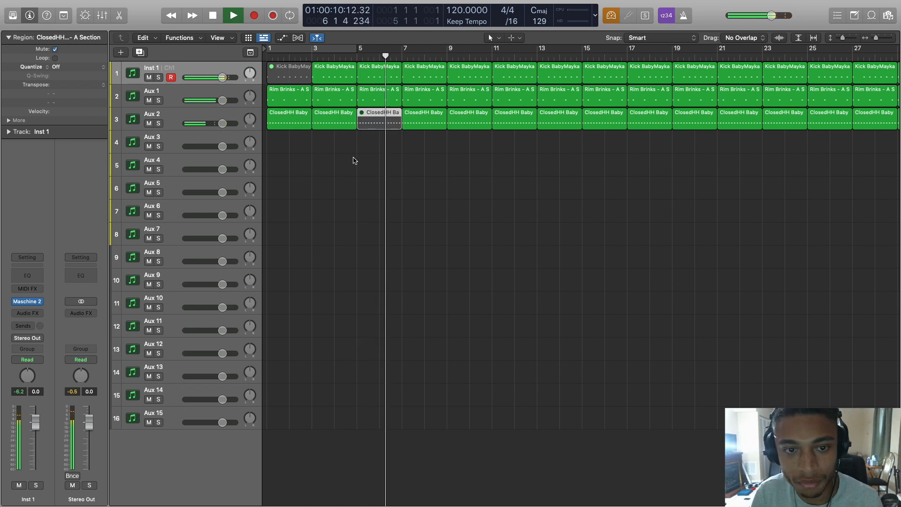
pyautogui.click(232, 15)
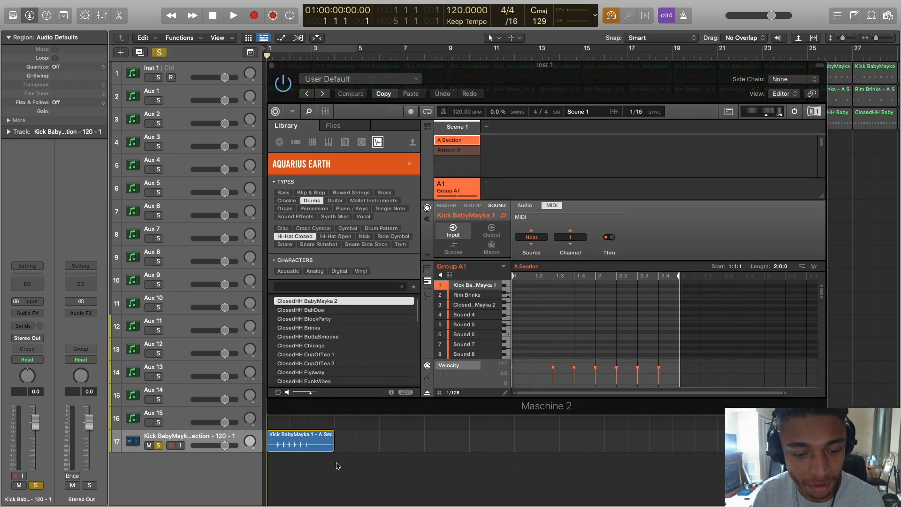
# - Close the Maschine 2 window once the kick audio region sits on track 17
pyautogui.click(232, 16)
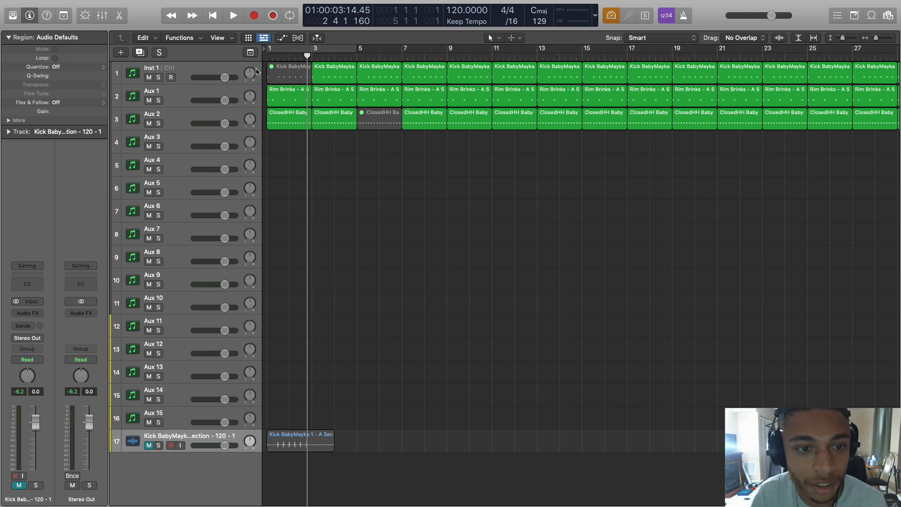
# - Reopen the Maschine 2 plugin window on Inst 1, showing the A Section pattern
pyautogui.doubleClick(334, 72)
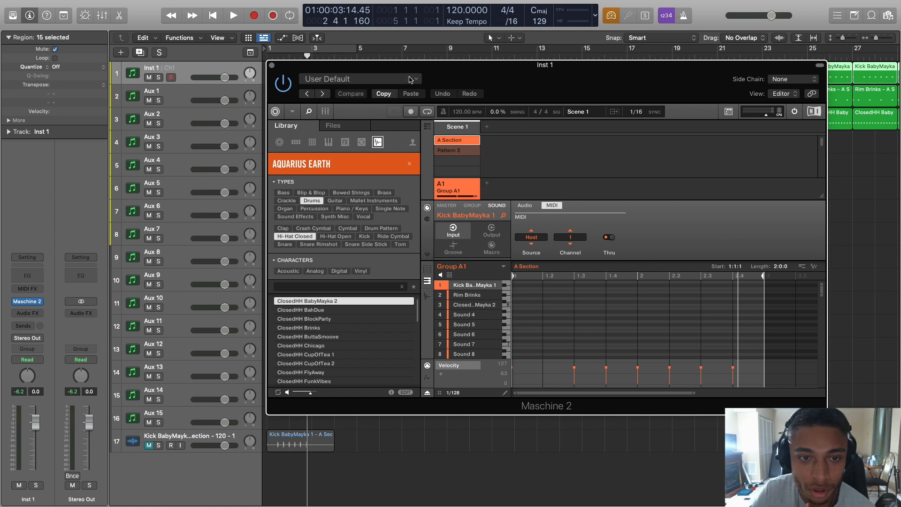
pyautogui.click(359, 79)
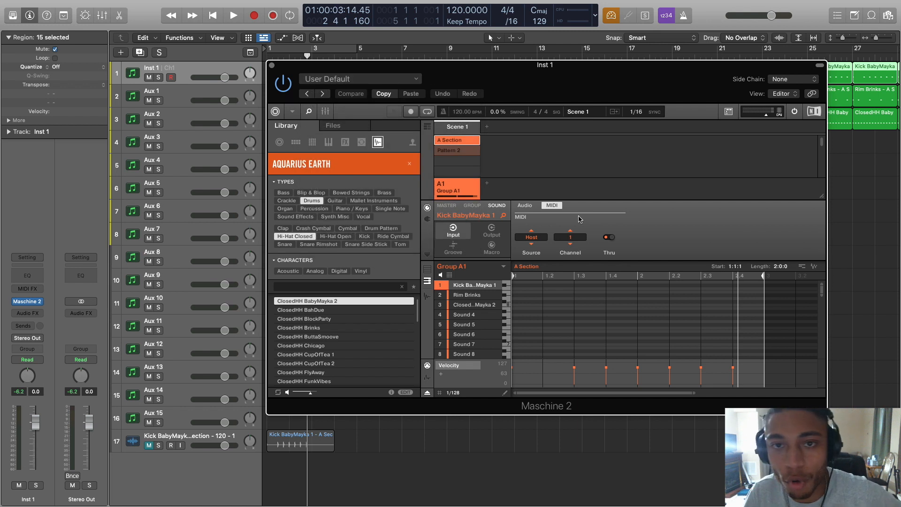
pyautogui.moveTo(579, 220)
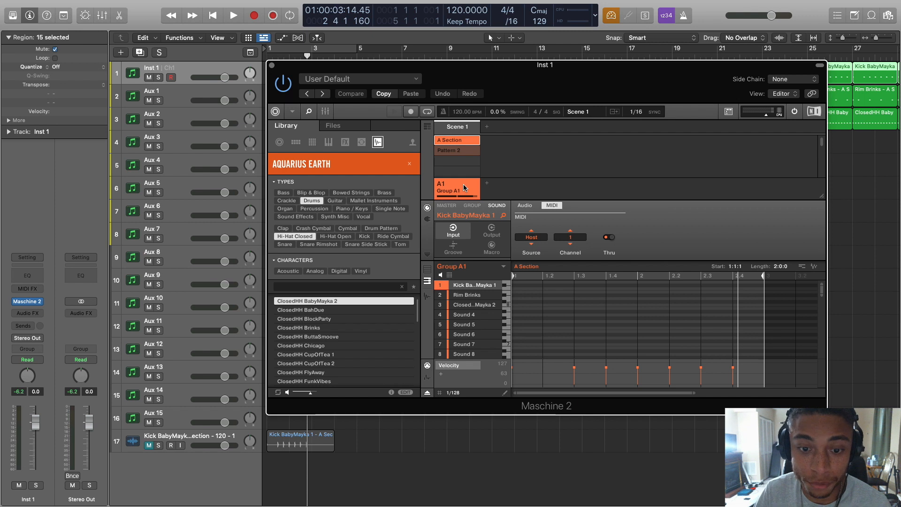
pyautogui.rightClick(447, 190)
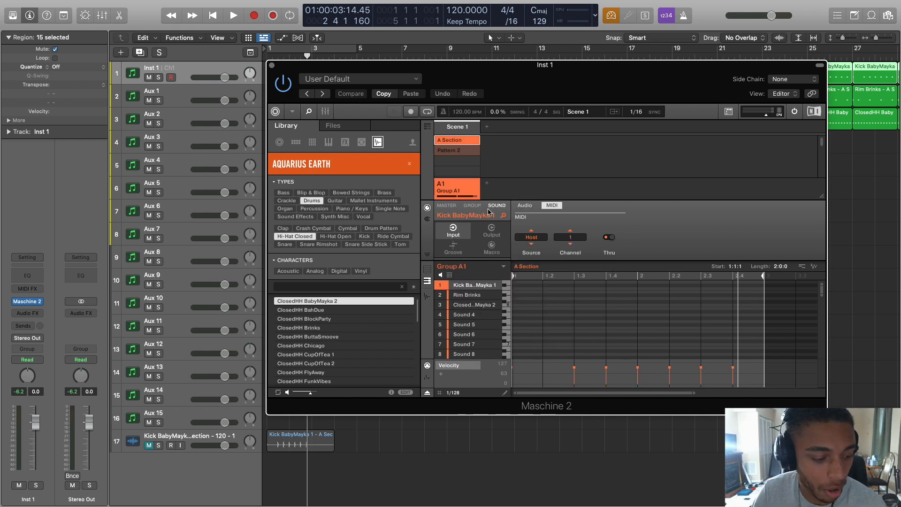
pyautogui.rightClick(450, 190)
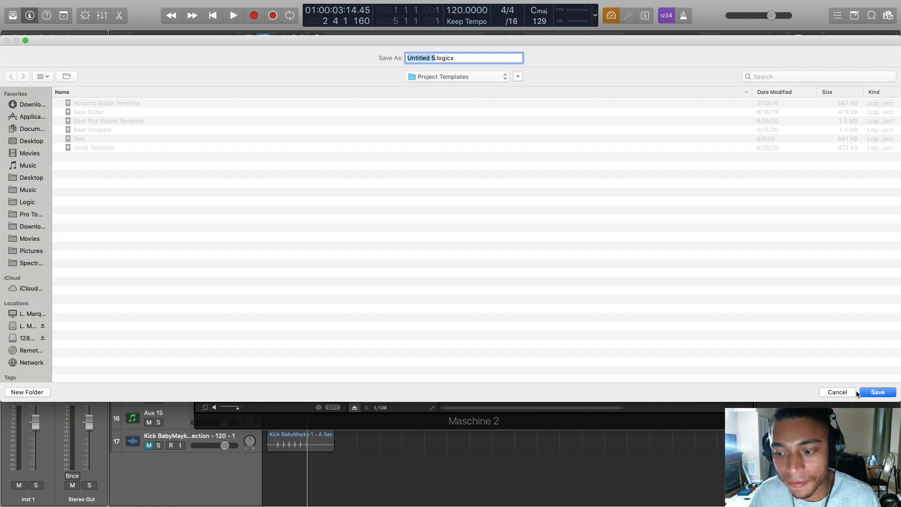
# - Save the project as template 'Maschine Test' and close it without saving
pyautogui.write('Masch')
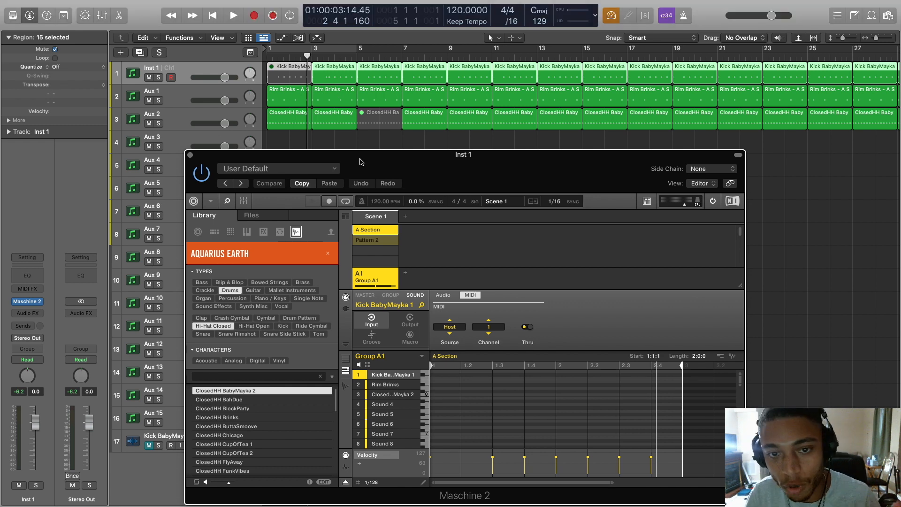
pyautogui.moveTo(359, 162)
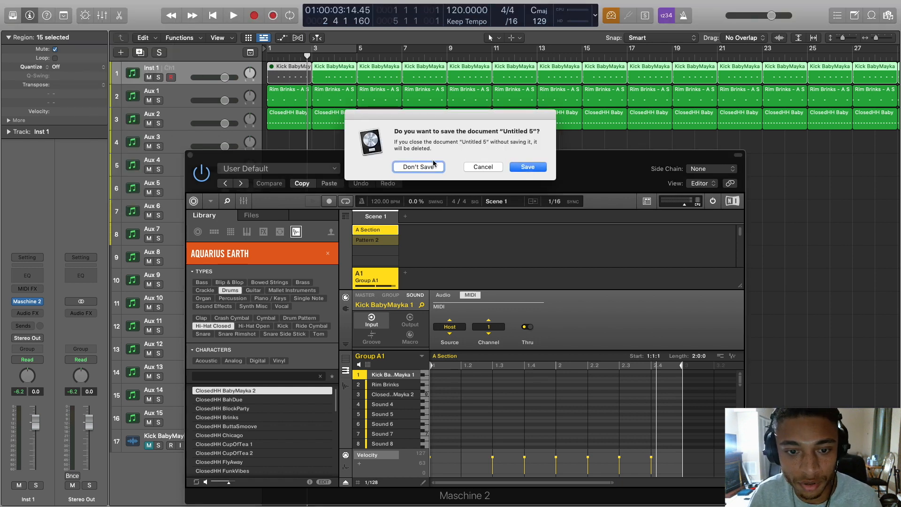
pyautogui.click(418, 166)
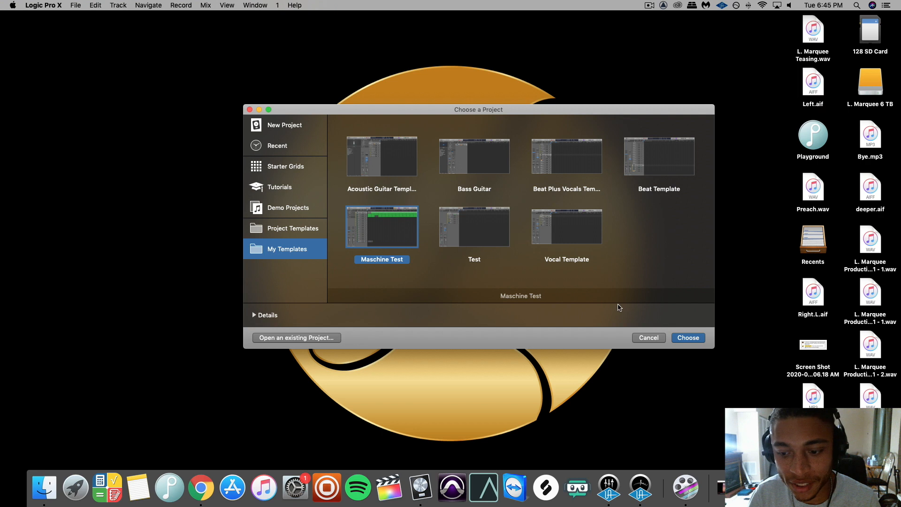
# - Choose the Maschine Test template from My Templates to open a new project
pyautogui.click(687, 338)
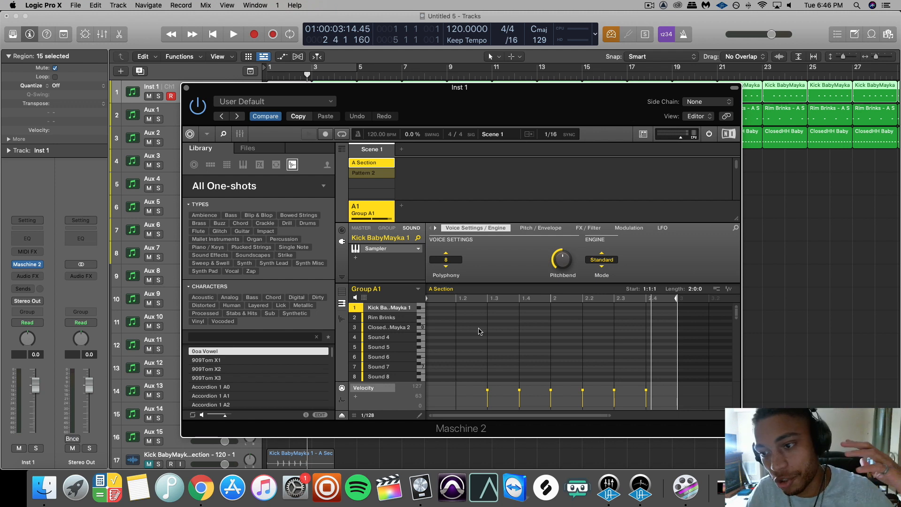
pyautogui.moveTo(354, 96)
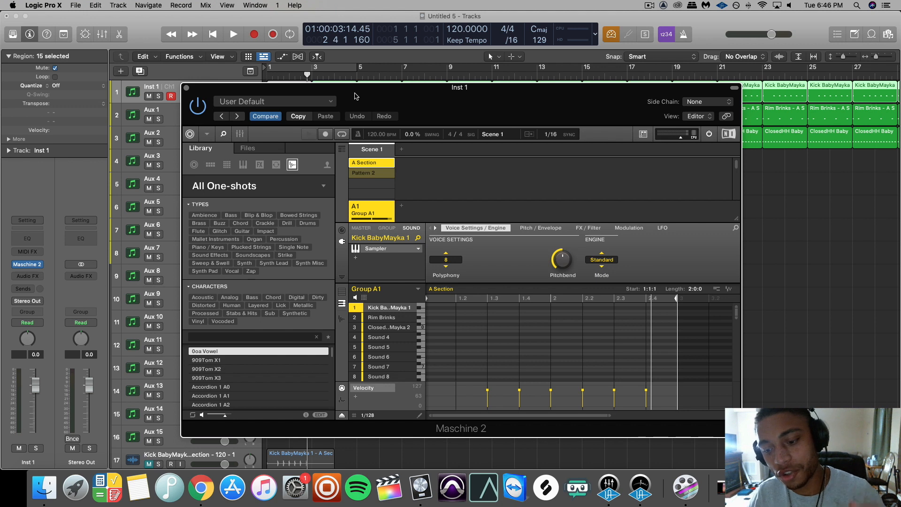